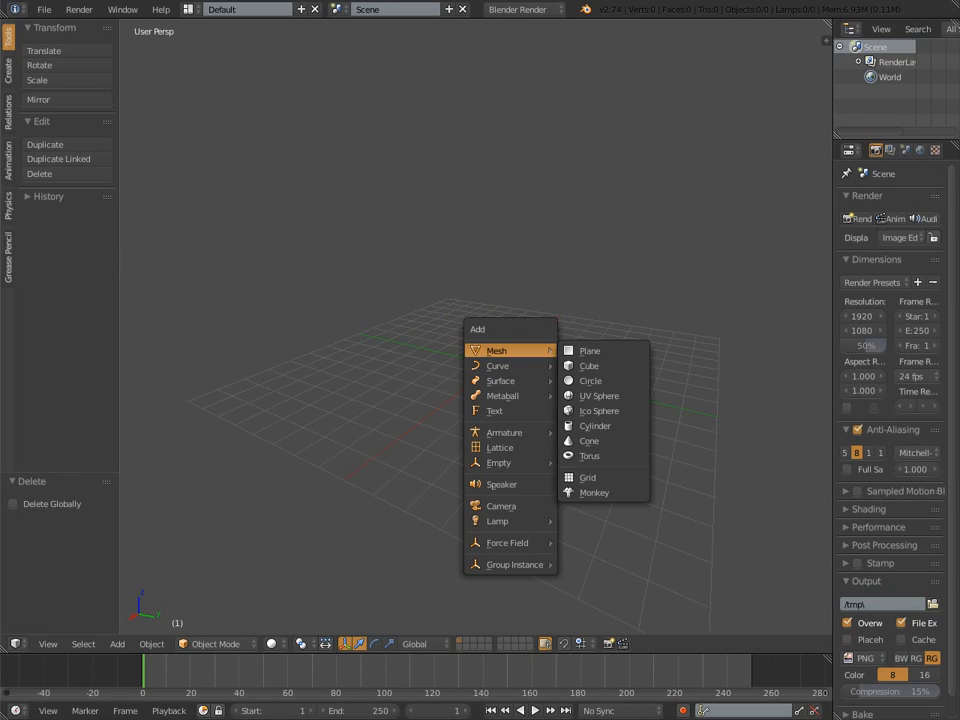
Step: Add a plane to the scene and save the scene as a .blend file
click(588, 350)
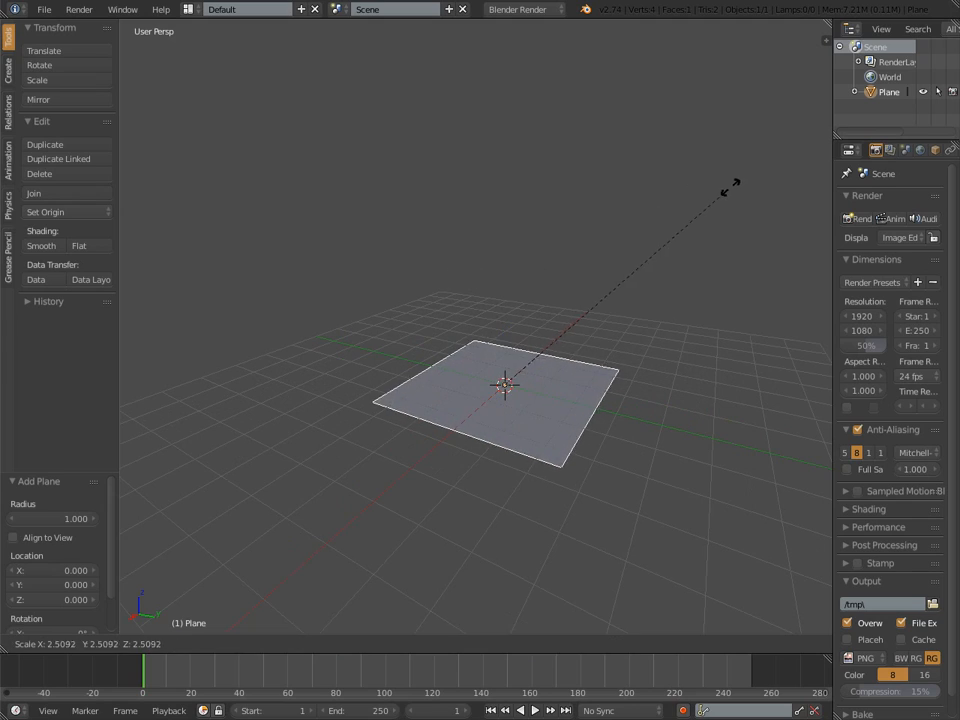
click(44, 8)
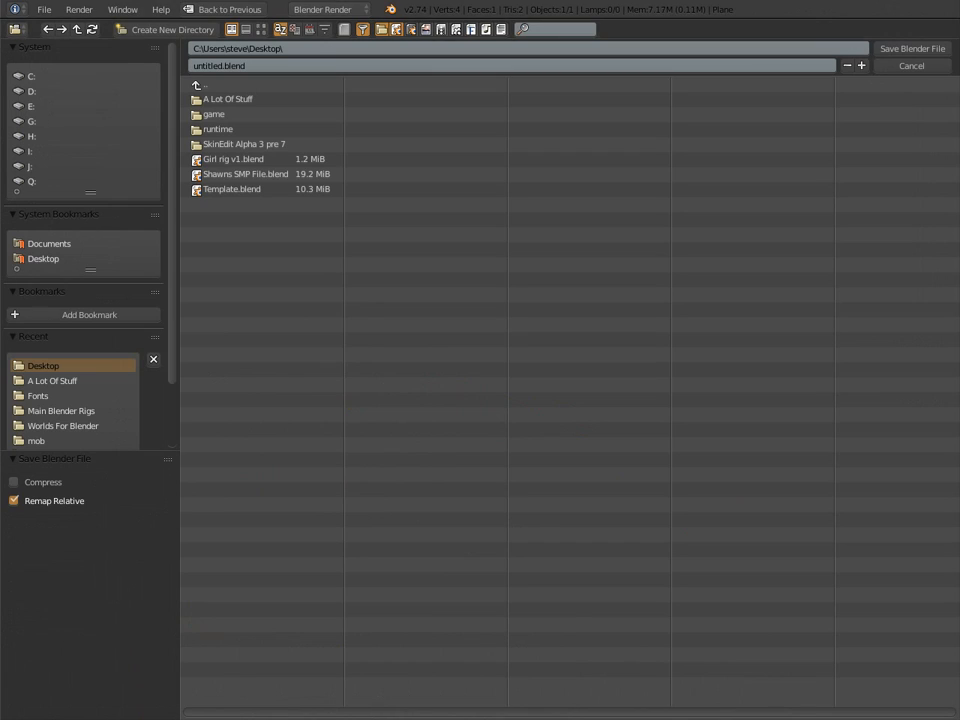
click(910, 64)
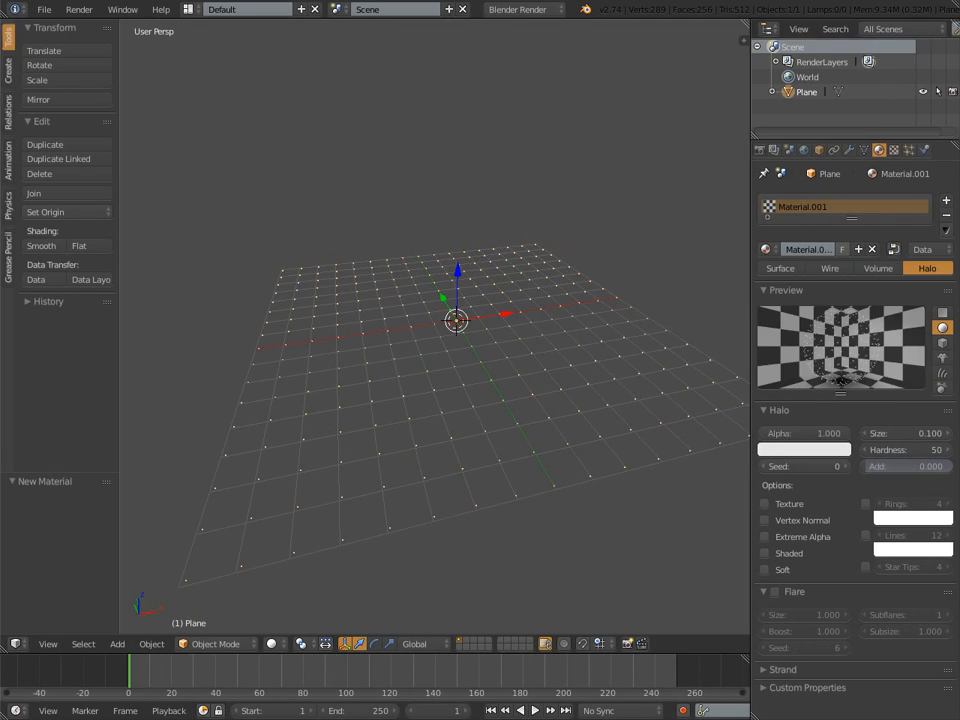
Step: Add a camera to the scene aligned with the current view
click(804, 448)
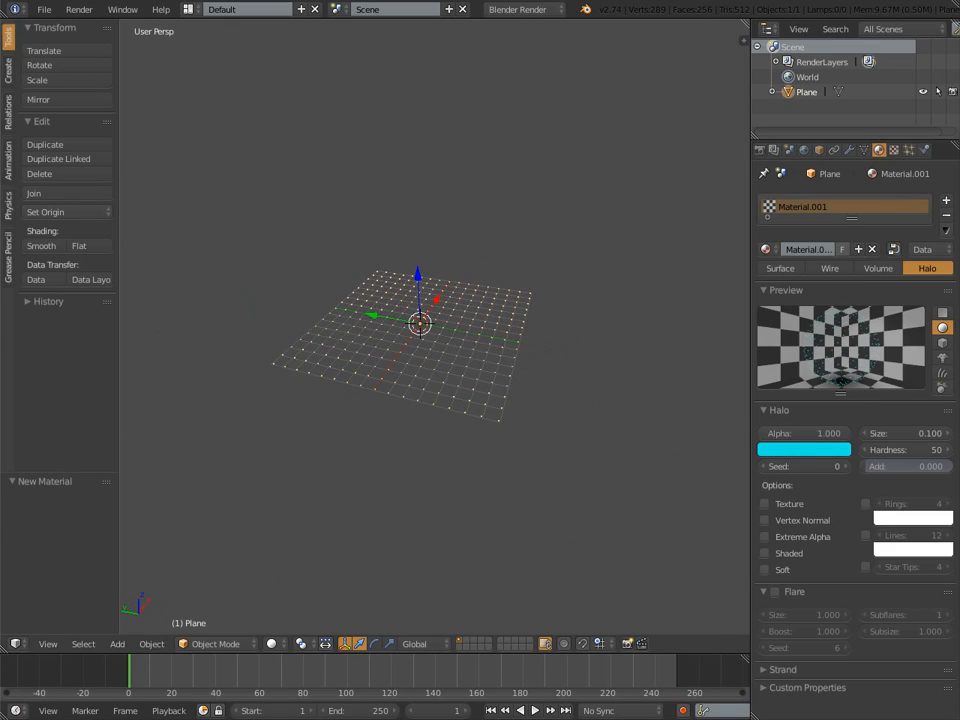
click(116, 644)
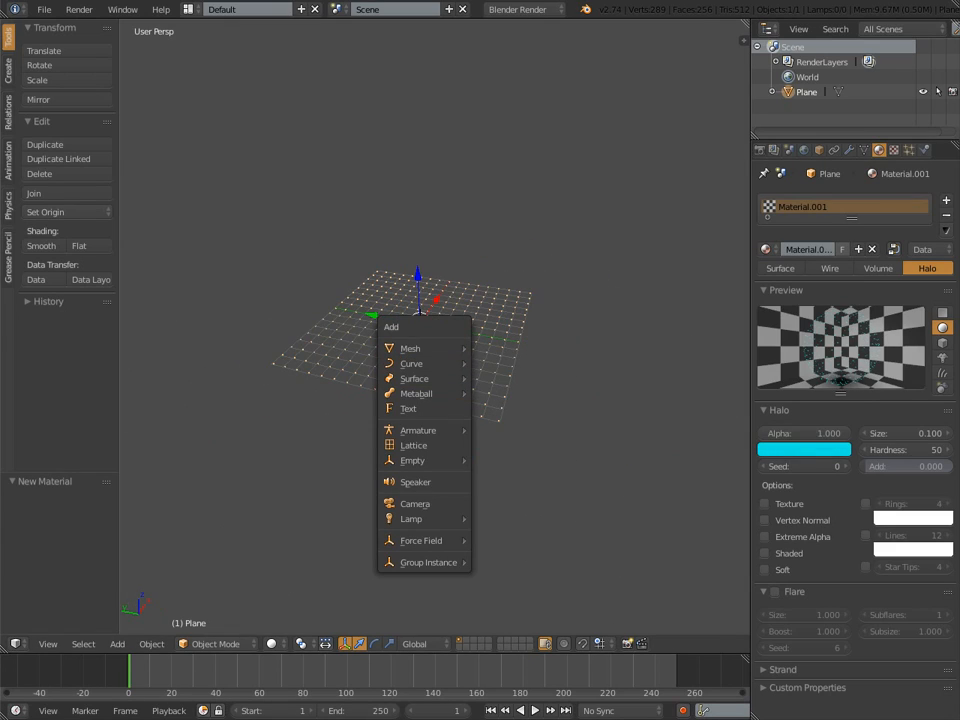
click(414, 504)
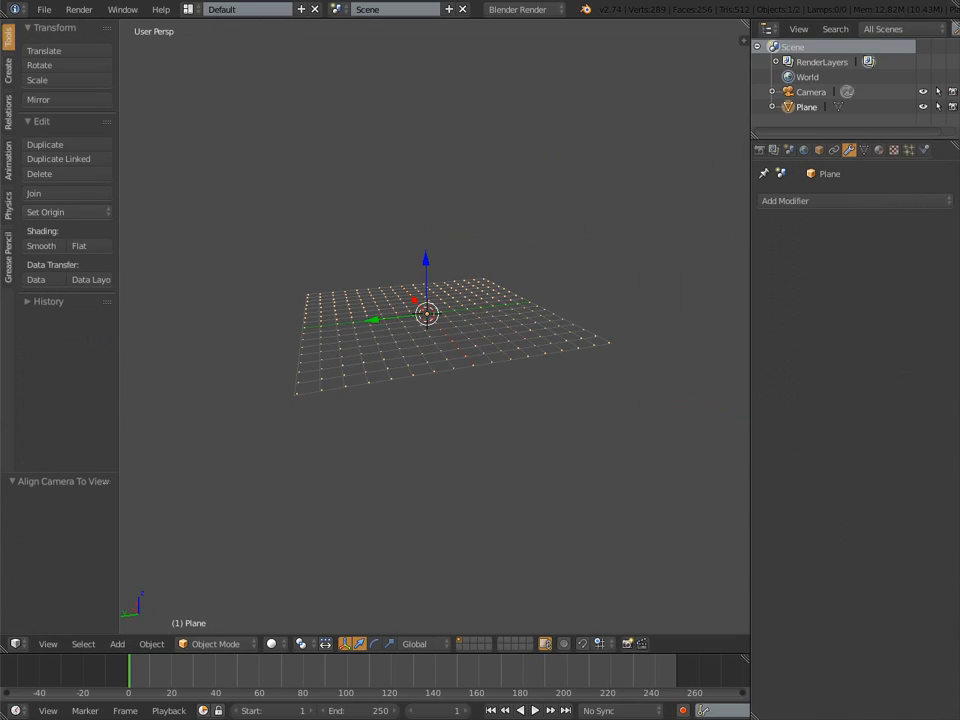
Step: Give the plane an Ocean modifier and select the camera object
click(784, 200)
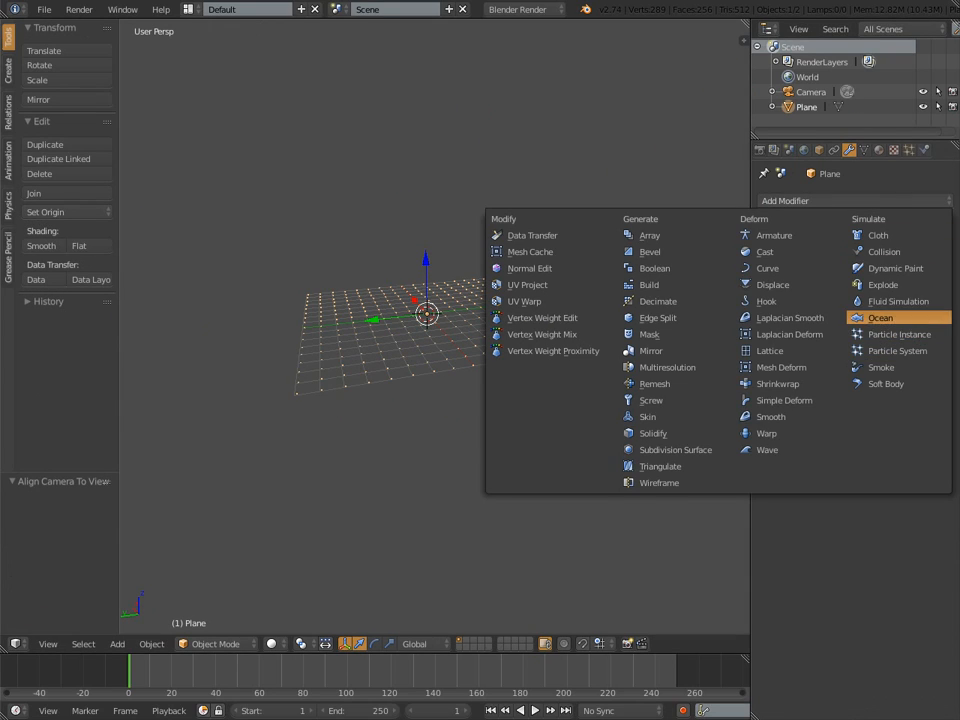
click(880, 316)
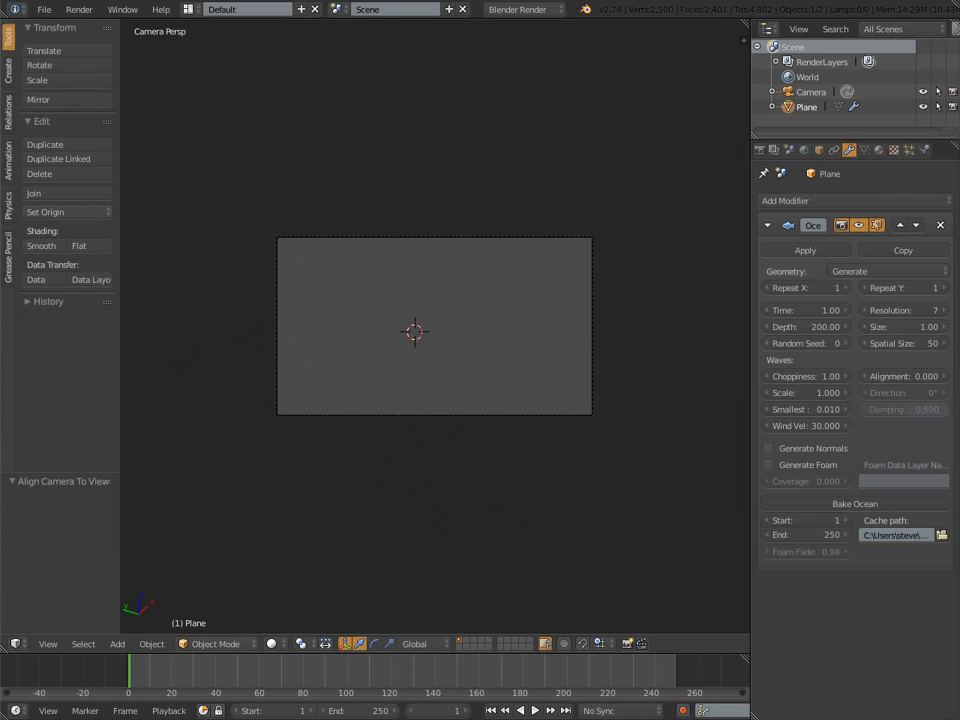
click(810, 92)
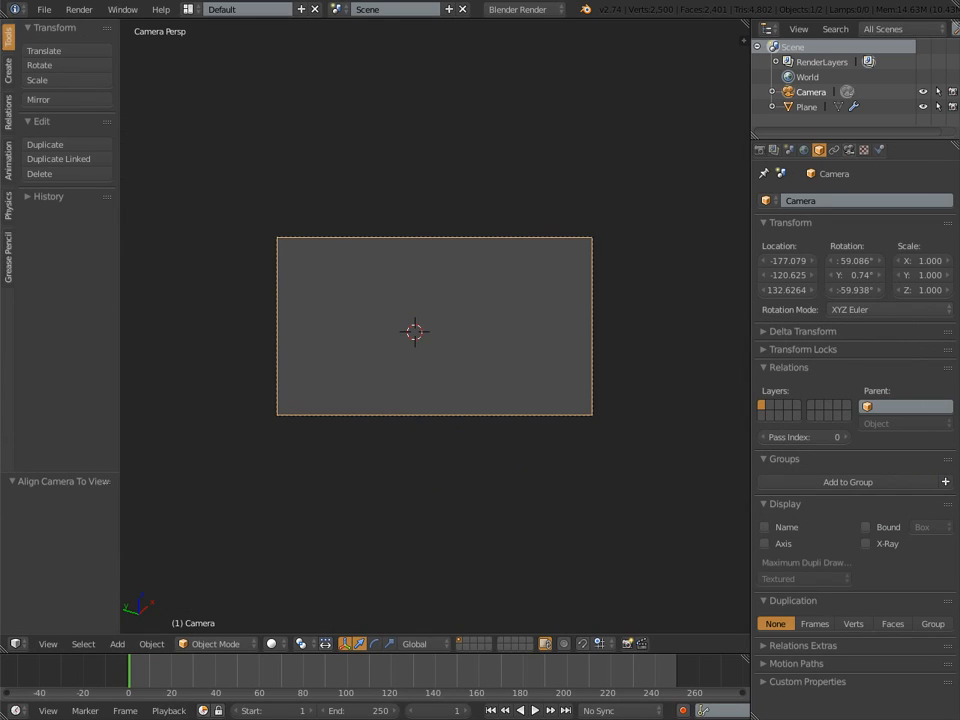
Step: Select the plane and subdivide its mesh further
click(848, 148)
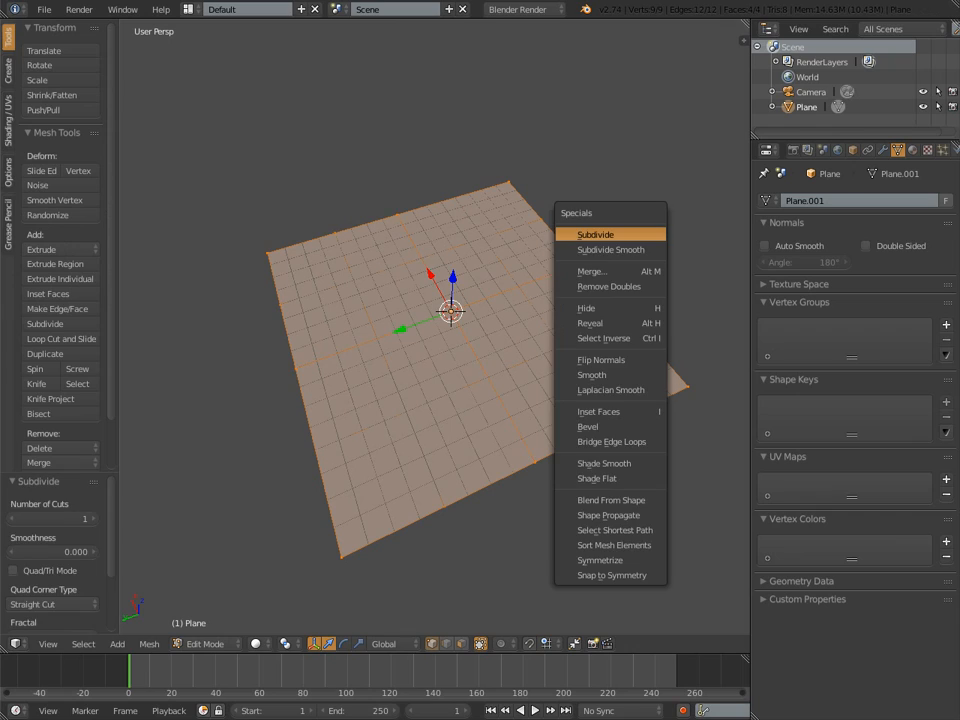
click(596, 234)
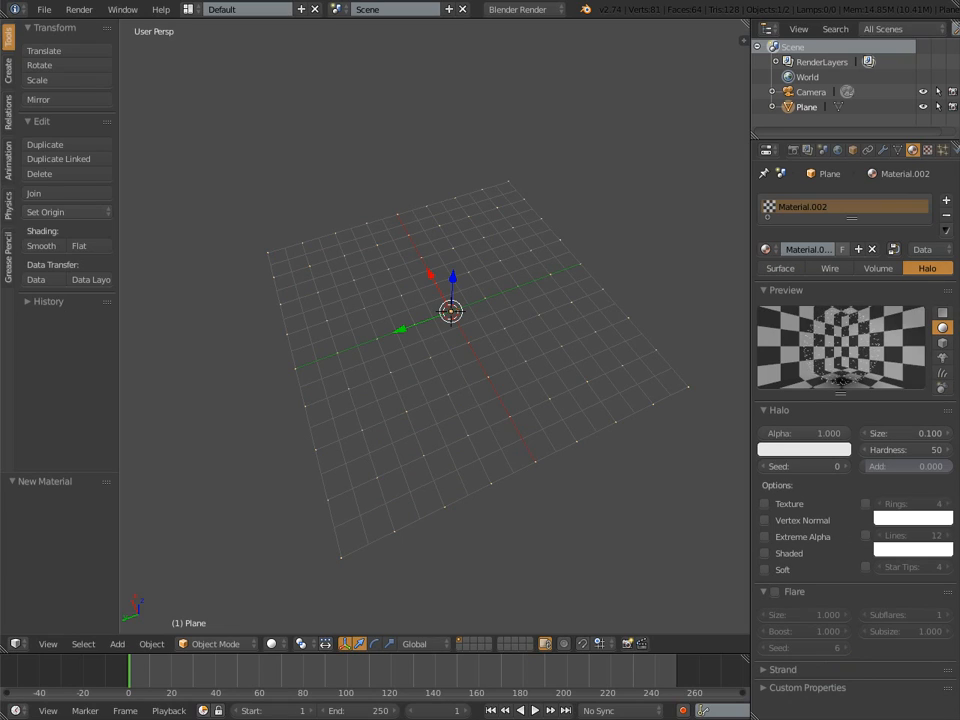
Step: Set the halo material colour to red
click(804, 448)
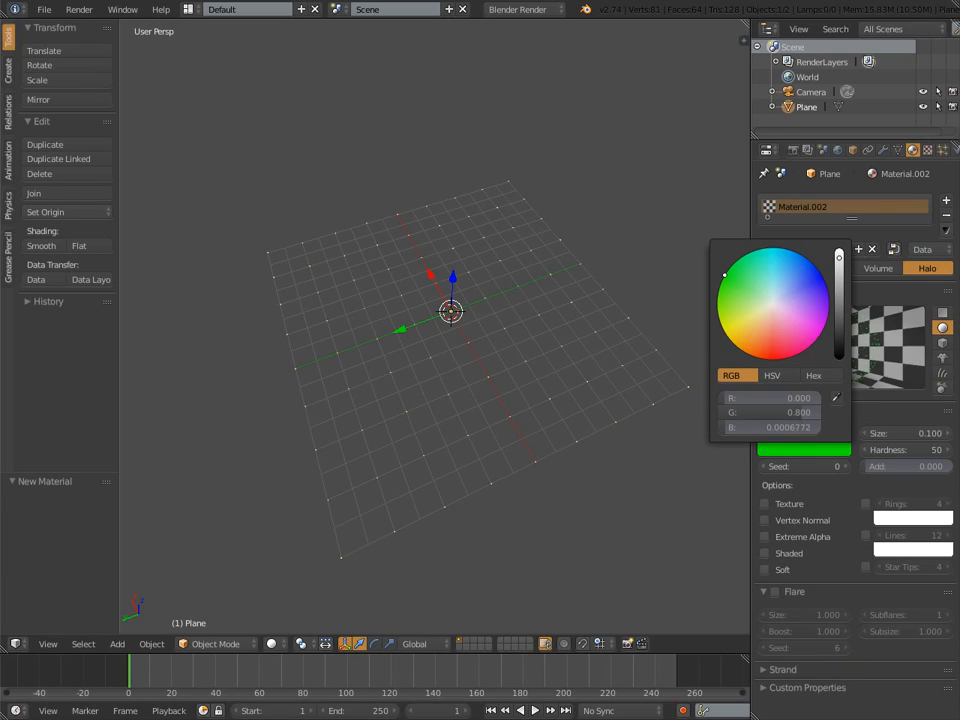
click(774, 358)
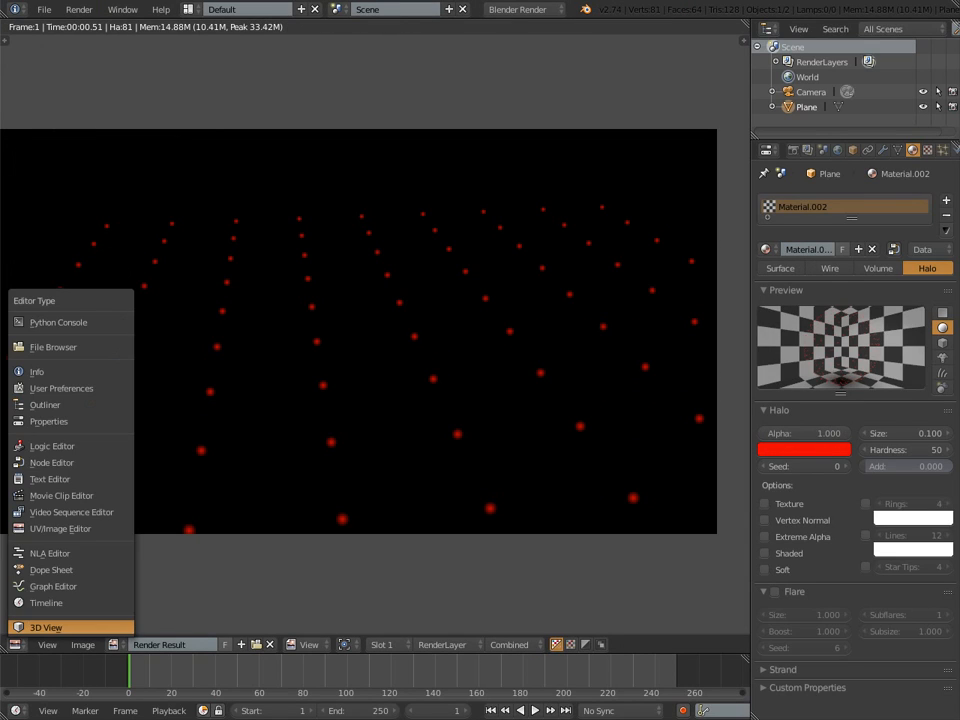
Step: Render the current frame as an image and switch to the Compositing workspace
click(46, 628)
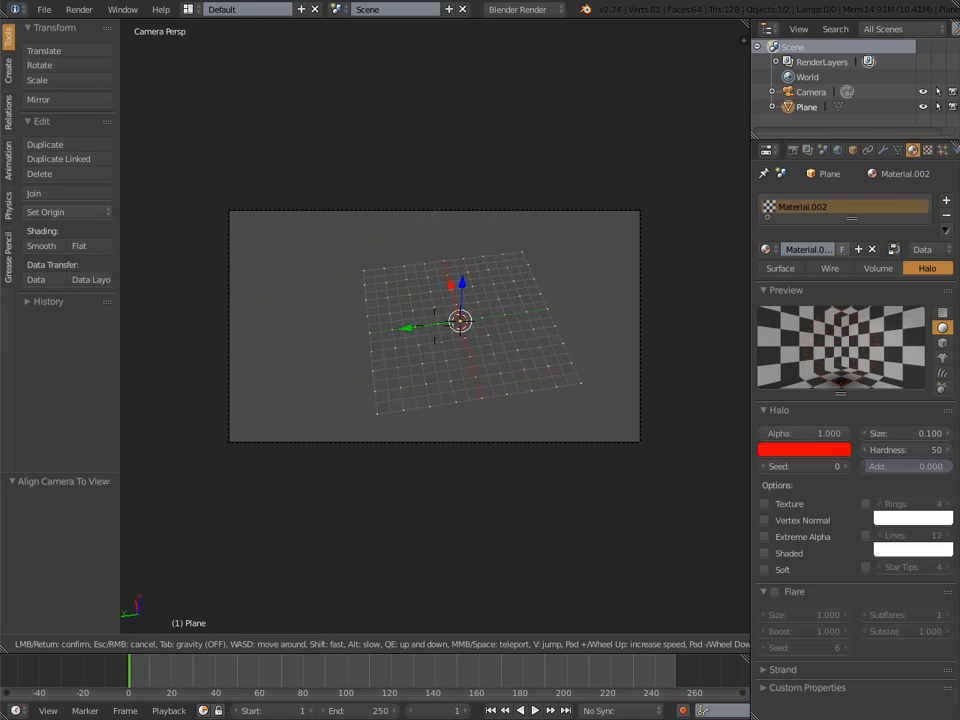
click(80, 8)
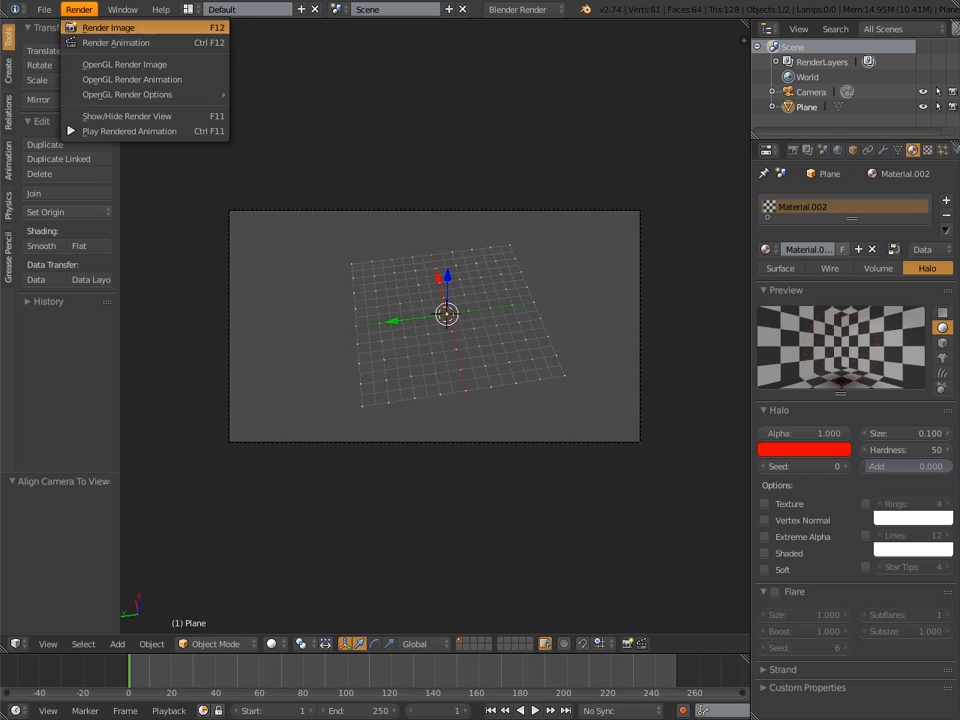
click(108, 28)
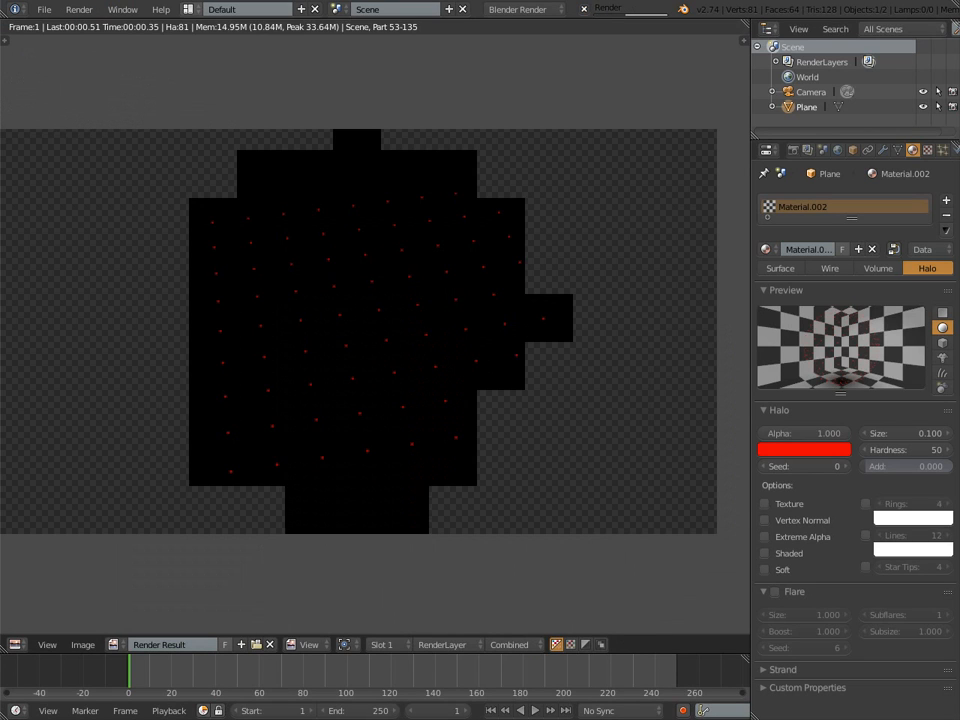
click(246, 8)
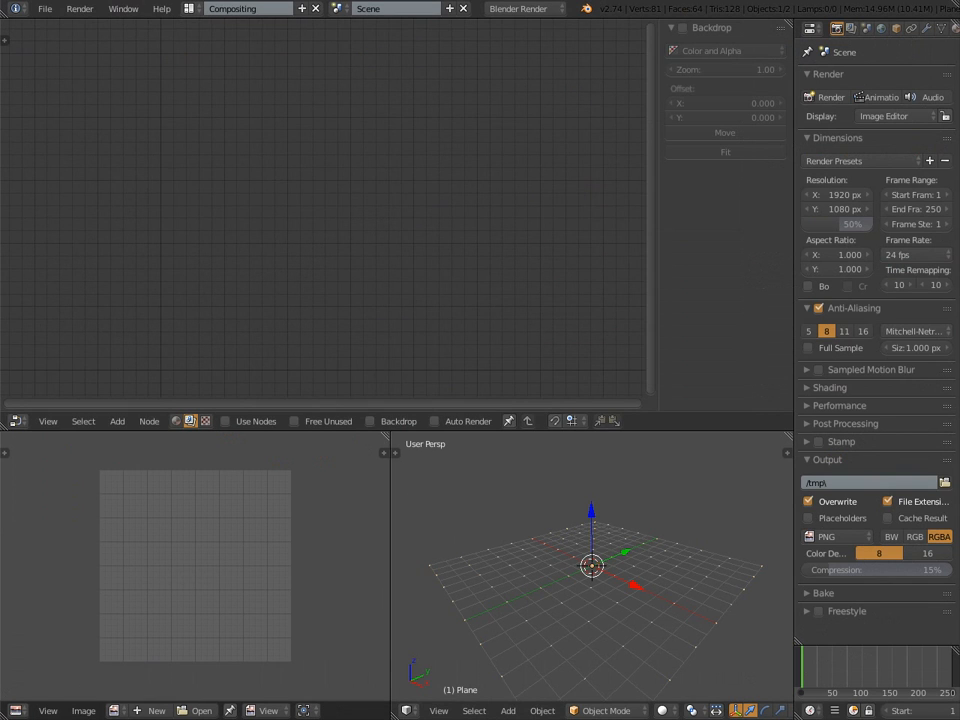
Step: Enable compositing nodes and add a Glare filter node to the tree
click(116, 420)
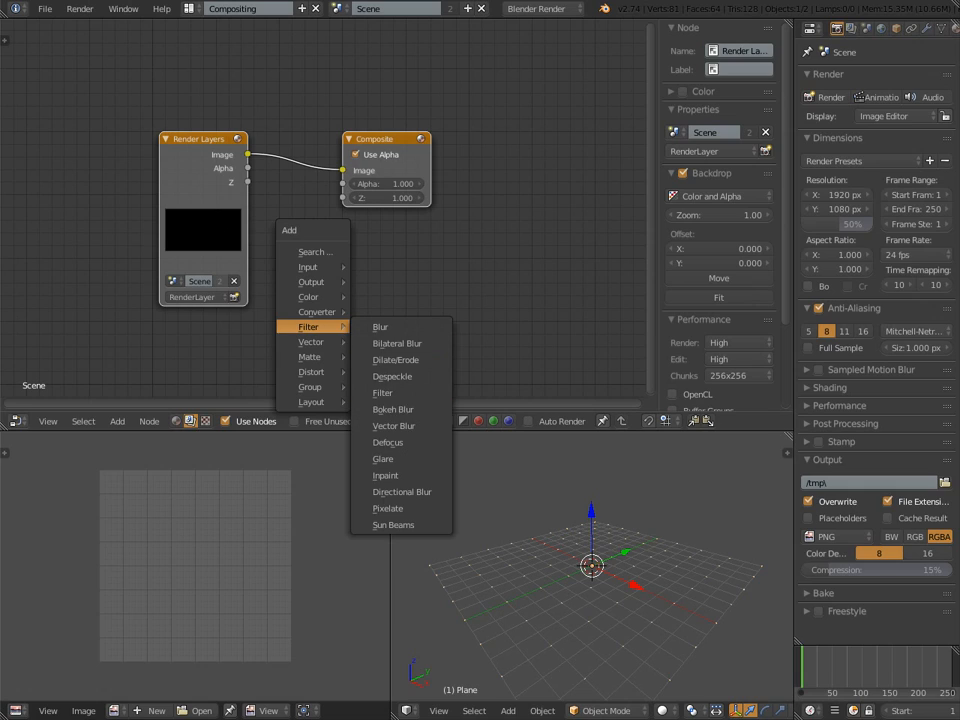
click(384, 458)
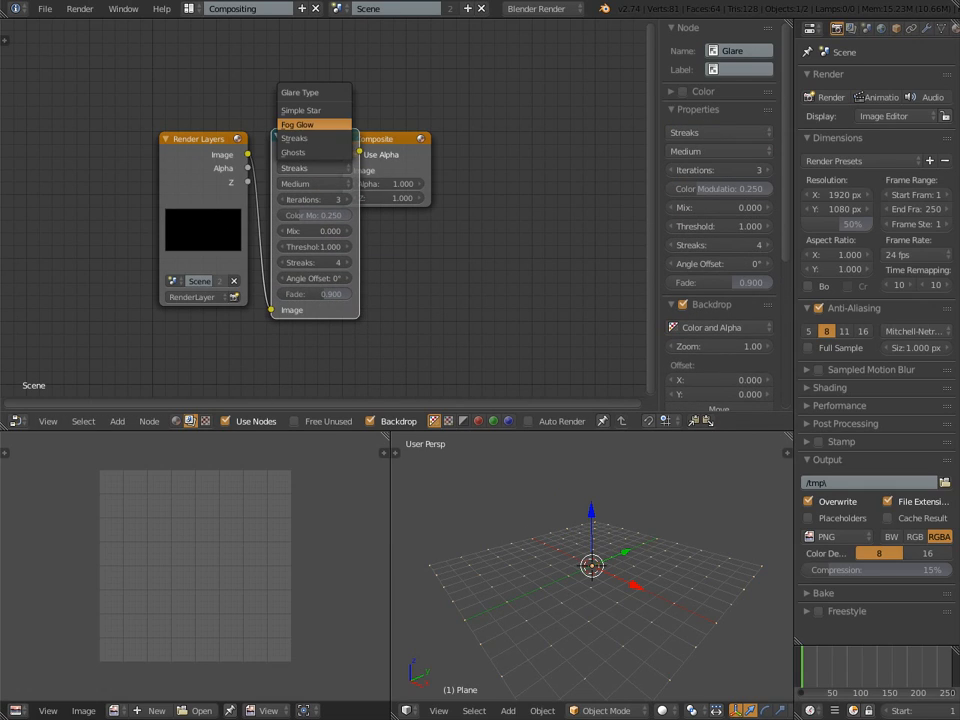